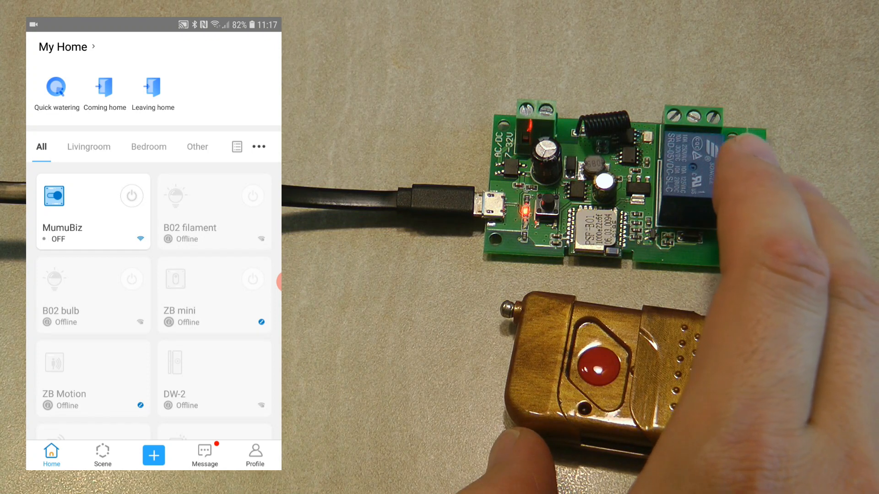
# Toggle the MumuBiz relay on and off from its device card.
pyautogui.click(131, 197)
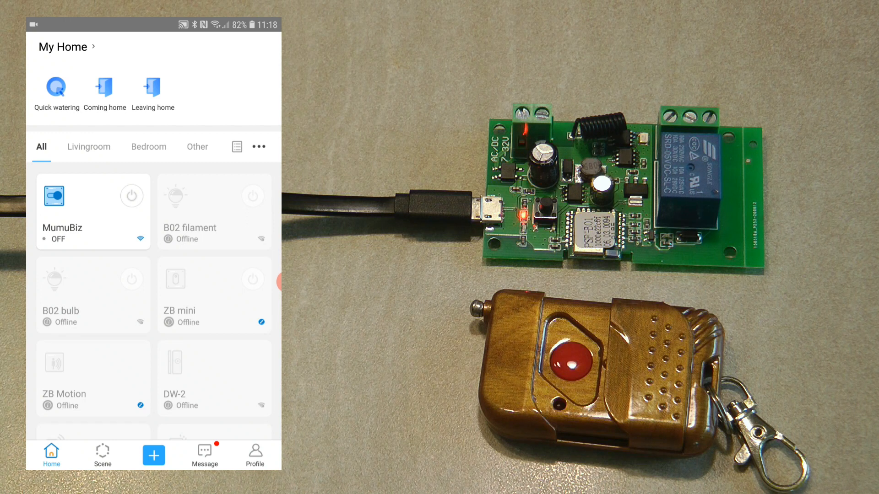
pyautogui.click(130, 196)
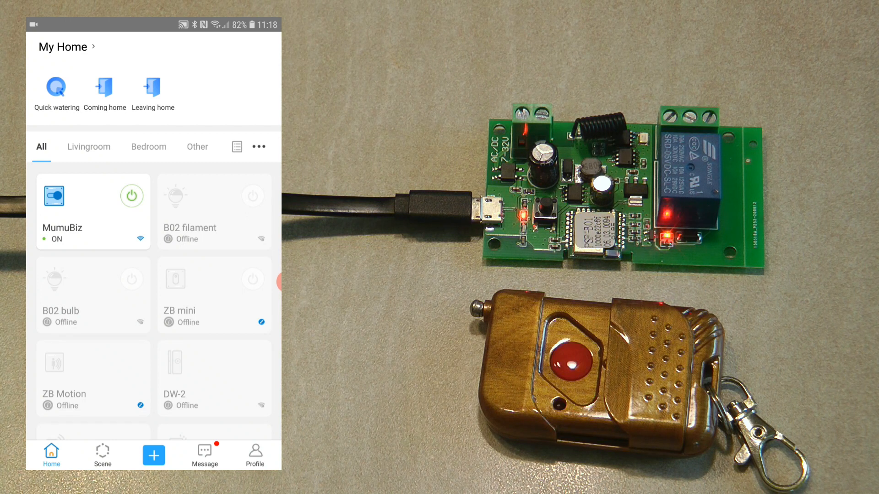
pyautogui.click(131, 196)
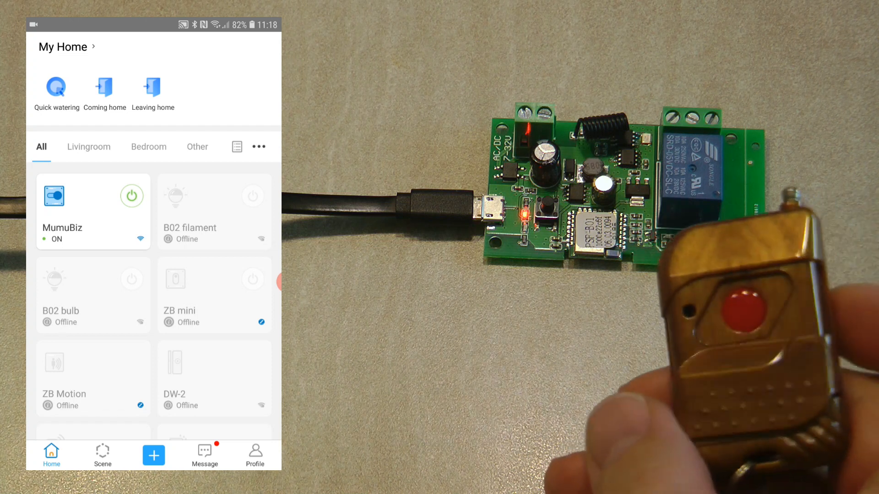
pyautogui.click(131, 195)
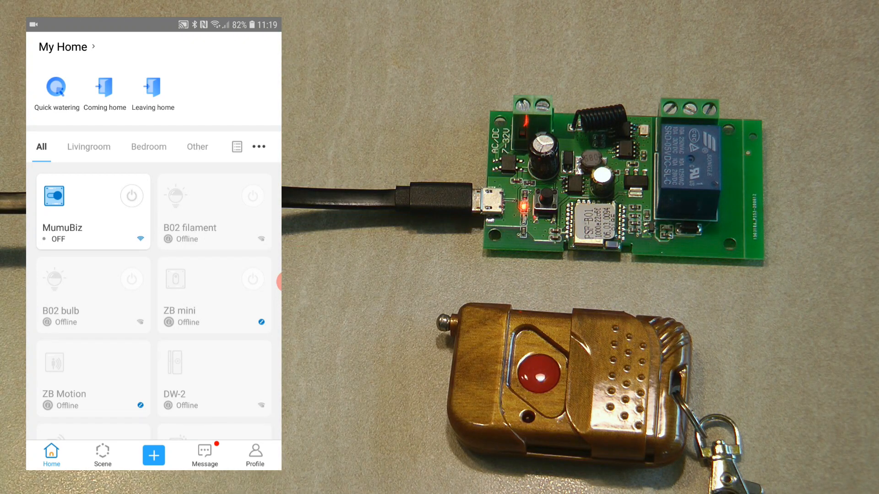
# Browse the new-device pairing options, then open the MumuBiz device settings.
pyautogui.click(153, 455)
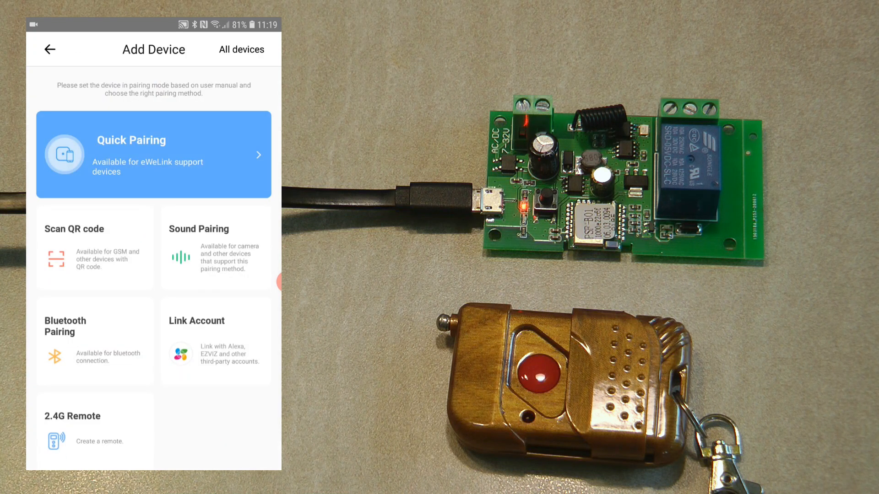
pyautogui.click(50, 49)
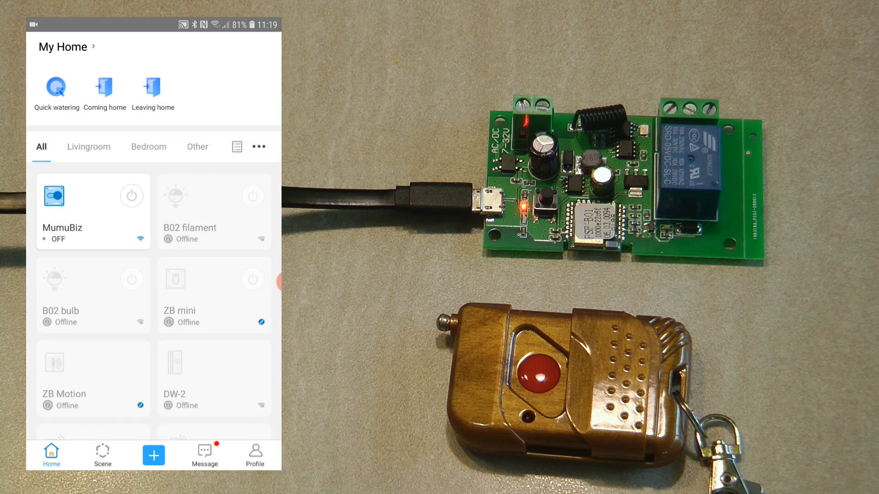
pyautogui.click(92, 211)
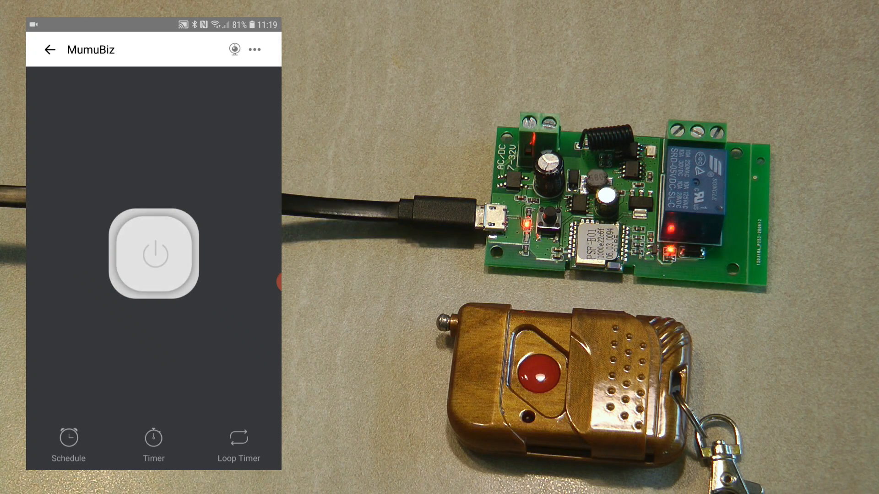
pyautogui.click(254, 49)
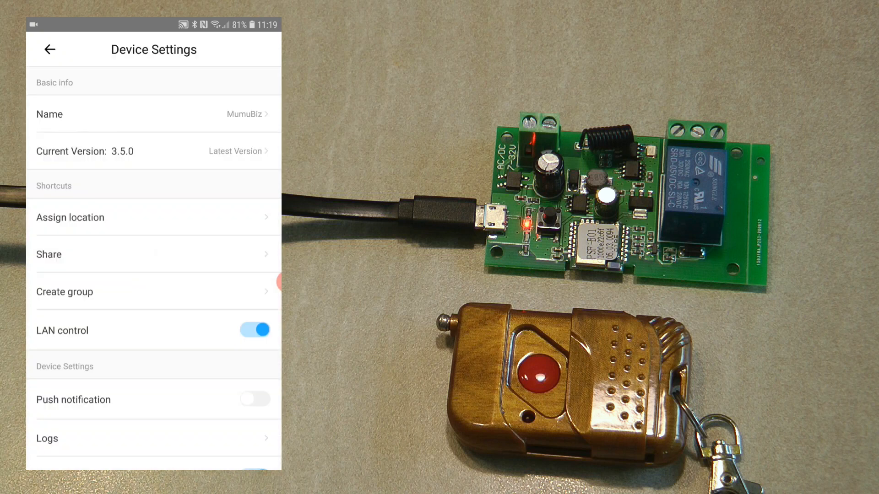
# Switch the MumuBiz Inching toggle off in Inching Settings and go back.
pyautogui.scroll(-3)
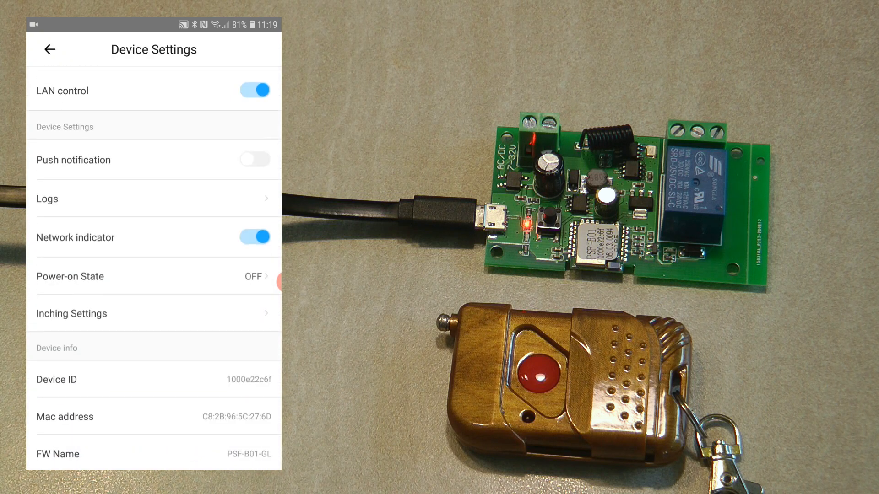
pyautogui.click(71, 313)
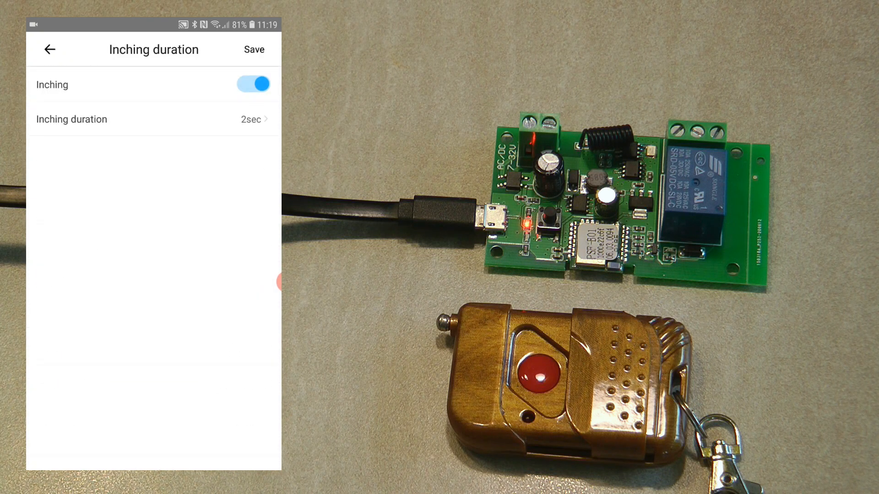
pyautogui.click(252, 83)
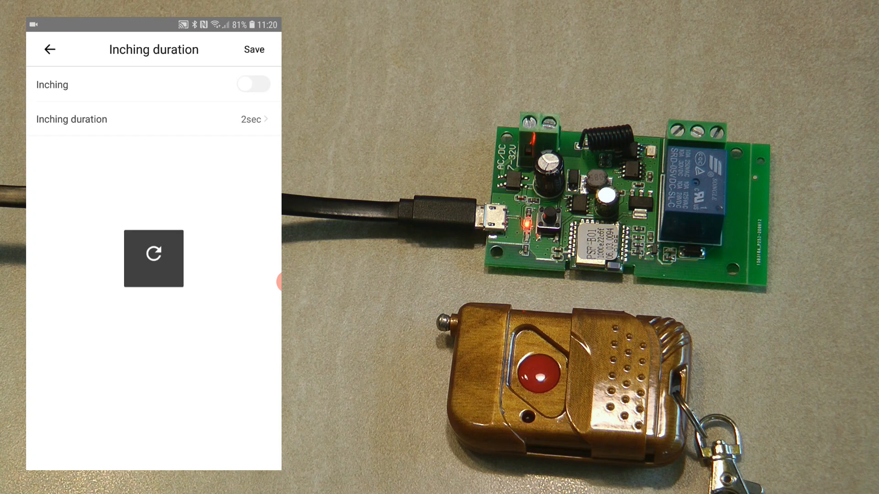
pyautogui.click(50, 50)
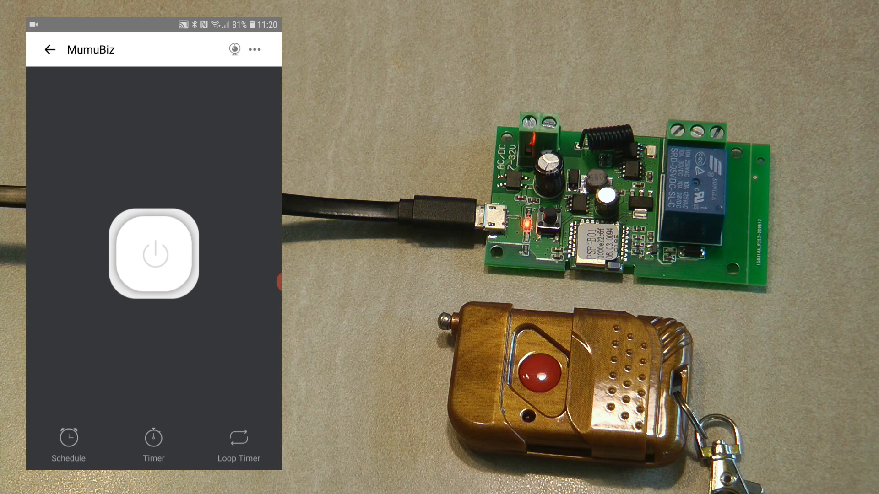
pyautogui.click(67, 442)
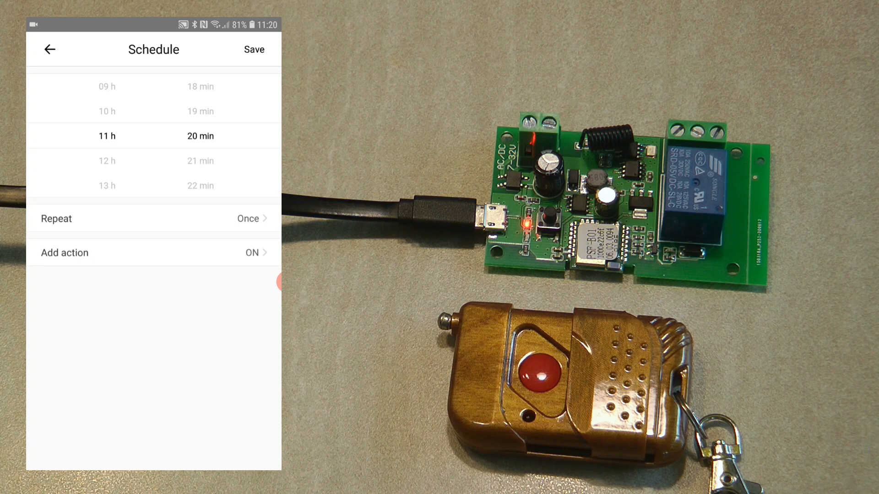
pyautogui.click(152, 219)
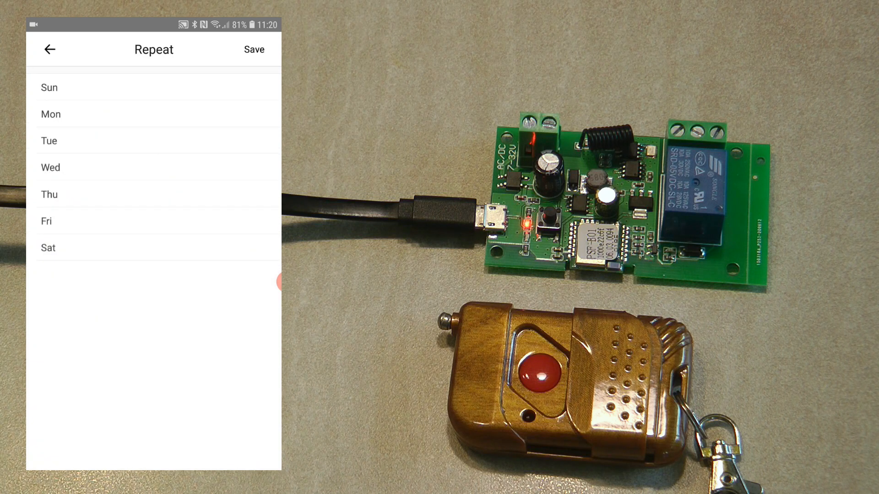
pyautogui.click(49, 49)
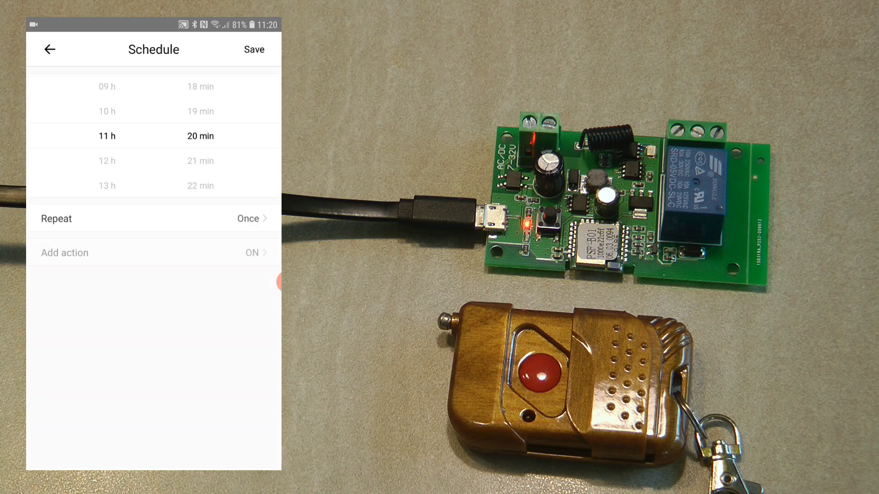
pyautogui.click(50, 50)
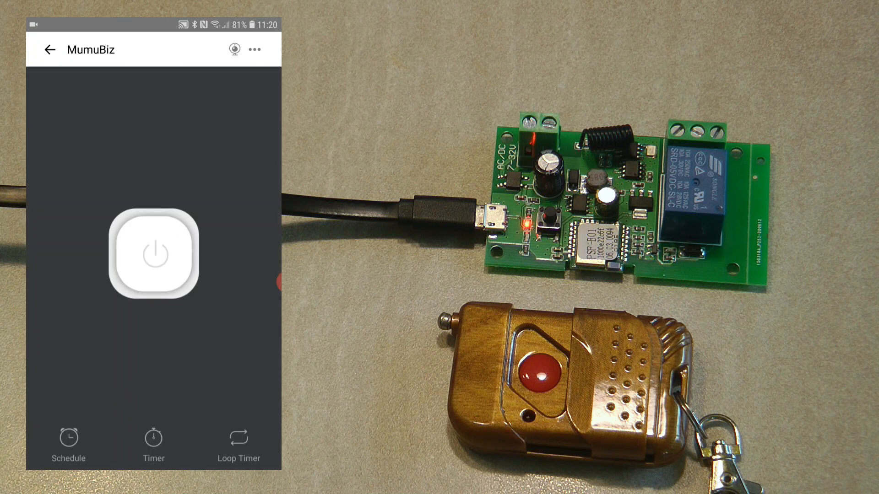
# Save a 1-minute countdown timer with an OFF action for MumuBiz.
pyautogui.click(154, 445)
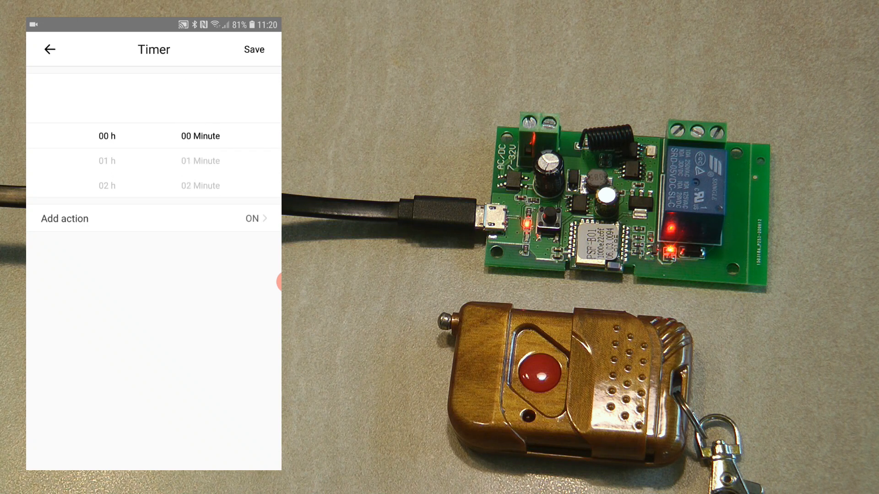
pyautogui.click(253, 50)
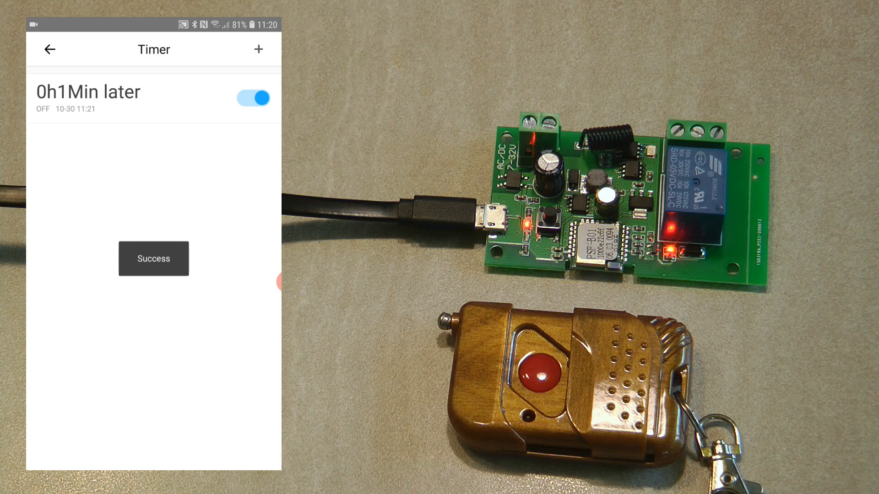
pyautogui.click(50, 50)
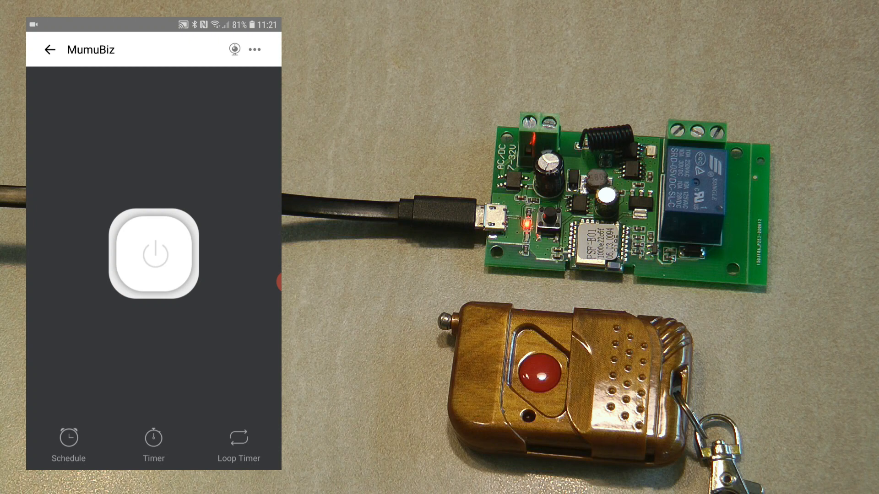
# Set and enable a loop timer of 24 minutes on, 40 minutes off.
pyautogui.click(153, 442)
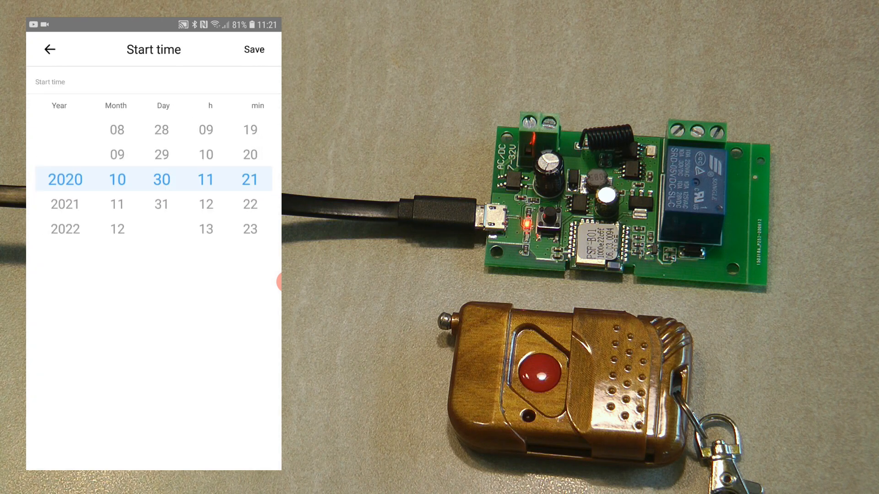
pyautogui.click(50, 50)
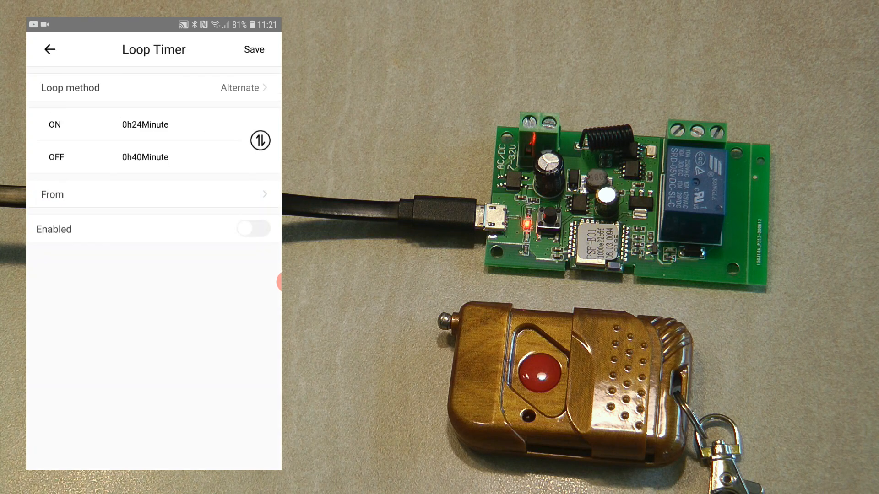
pyautogui.click(253, 228)
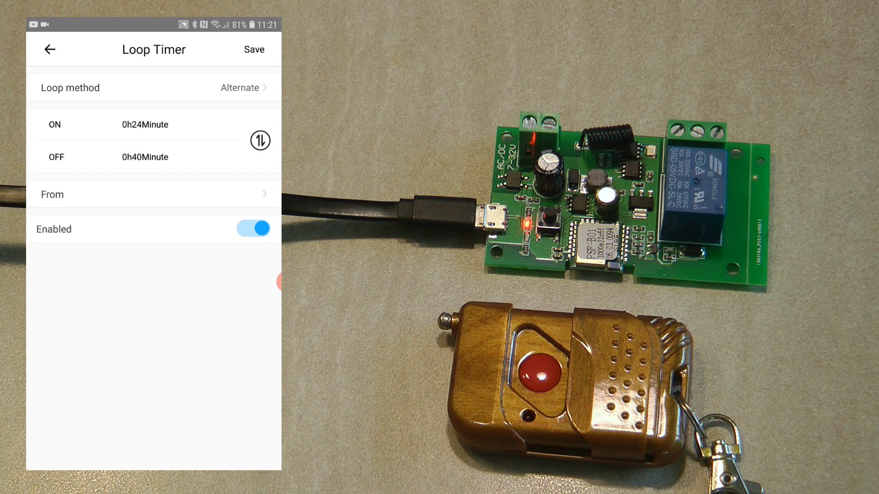
pyautogui.click(49, 49)
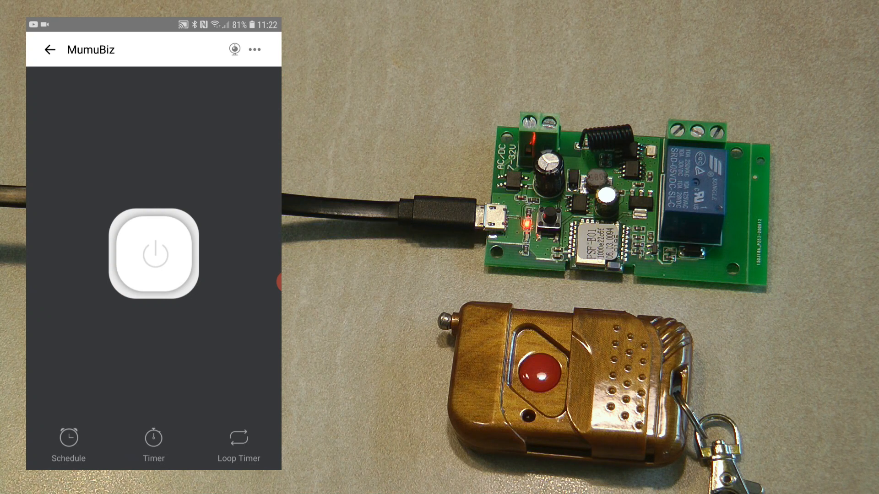
# Open MumuBiz's Device Settings and start Create group with MumuBiz preselected.
pyautogui.click(254, 49)
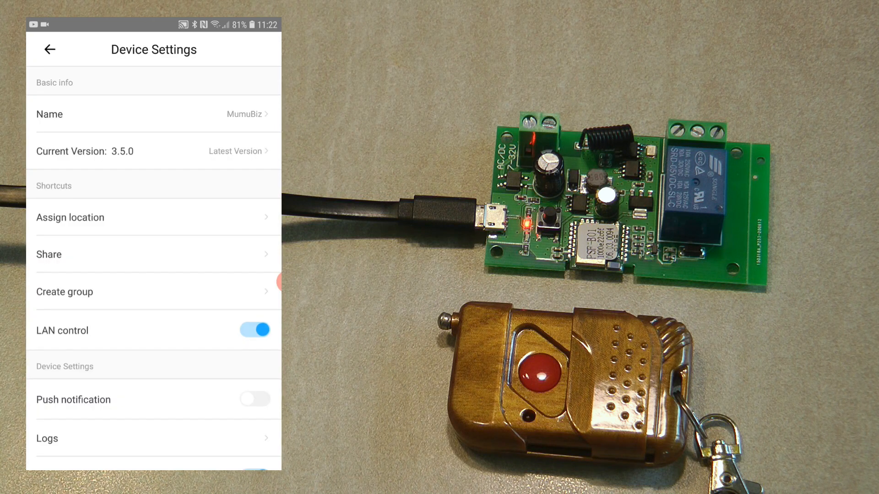
pyautogui.scroll(3)
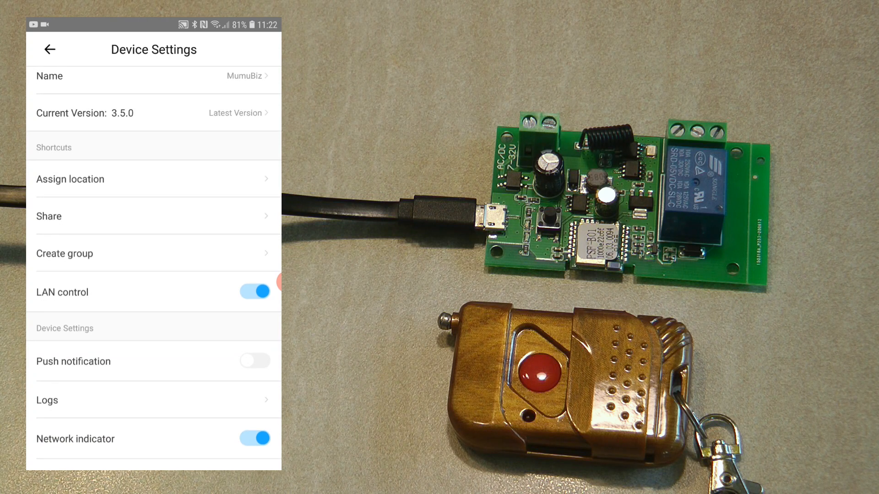
pyautogui.scroll(-3)
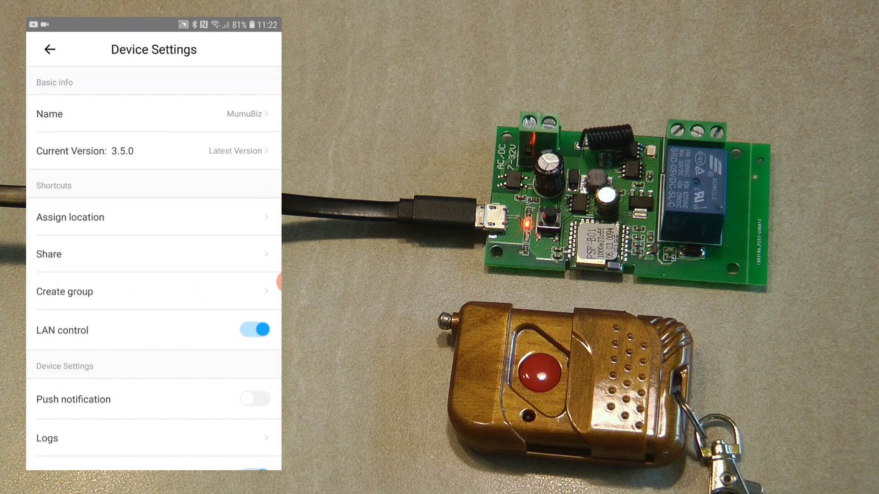
pyautogui.click(64, 292)
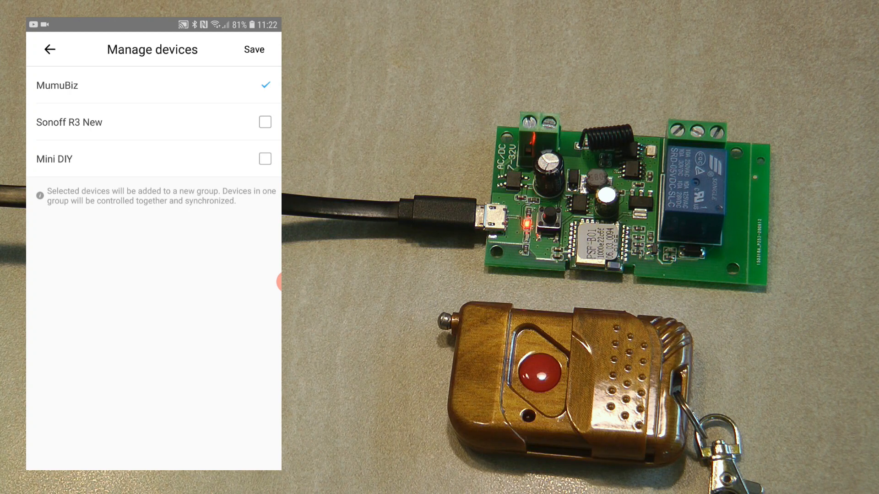
# Exit group creation unsaved and scroll to Device info showing firmware PSF-B01-GL.
pyautogui.click(49, 49)
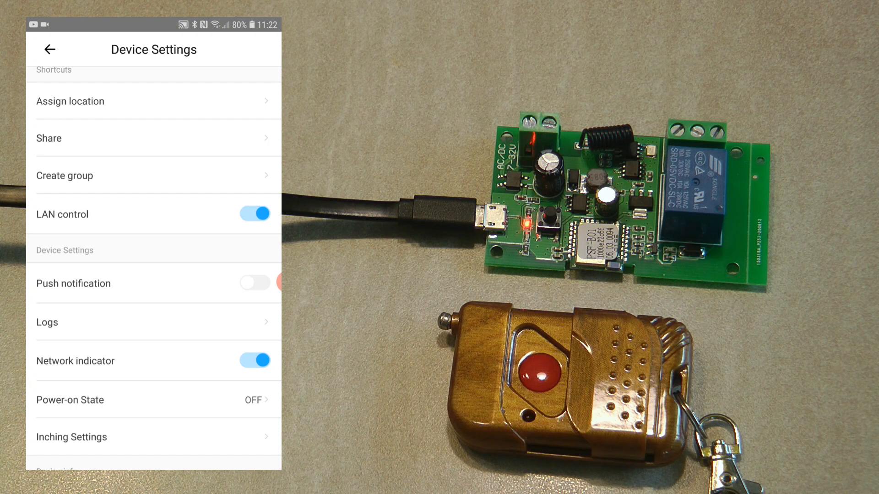
pyautogui.scroll(-3)
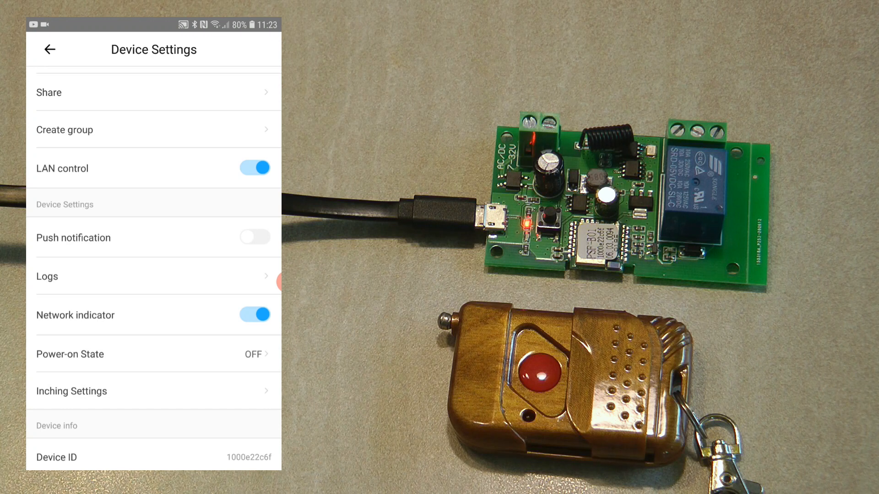
pyautogui.scroll(-3)
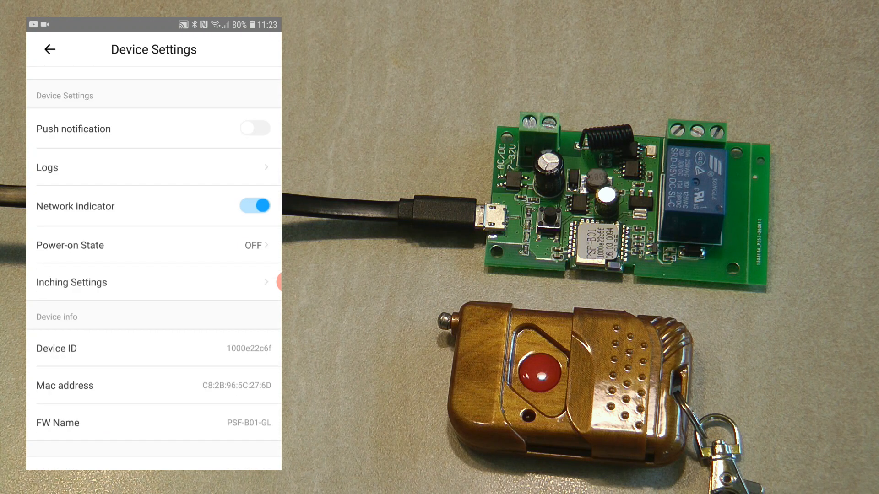
# Check Power-on State options, keep it at OFF, and open Inching Settings.
pyautogui.click(154, 244)
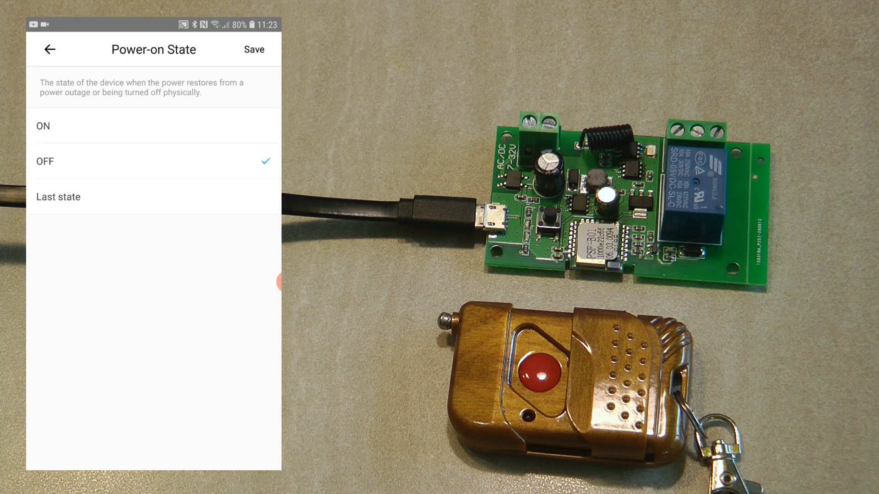
pyautogui.click(50, 50)
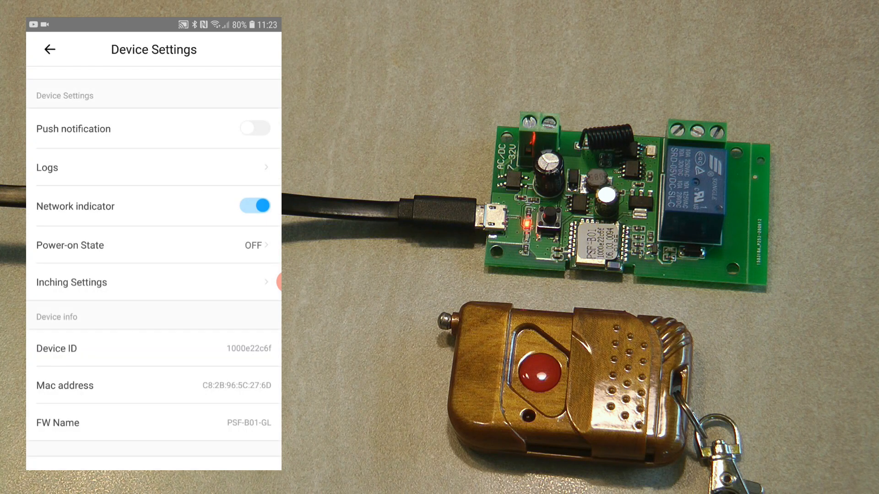
pyautogui.click(71, 282)
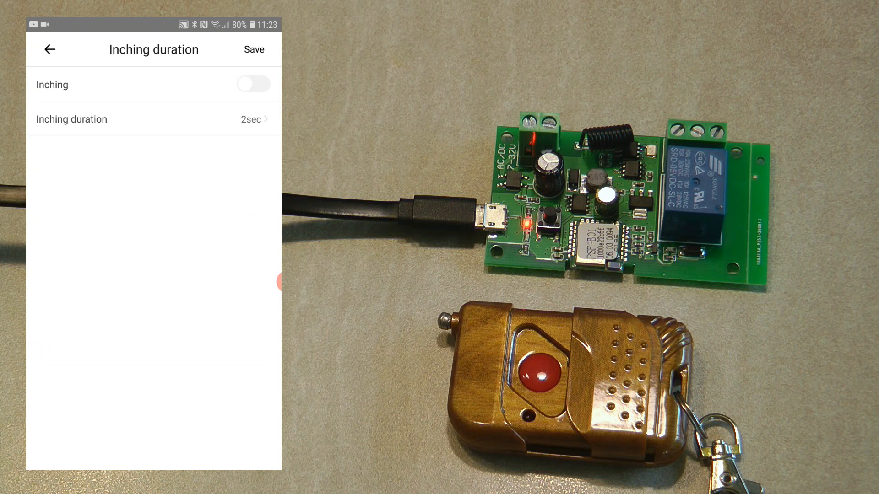
# Save inching on with a 1-second duration and return to MumuBiz's controls.
pyautogui.click(253, 83)
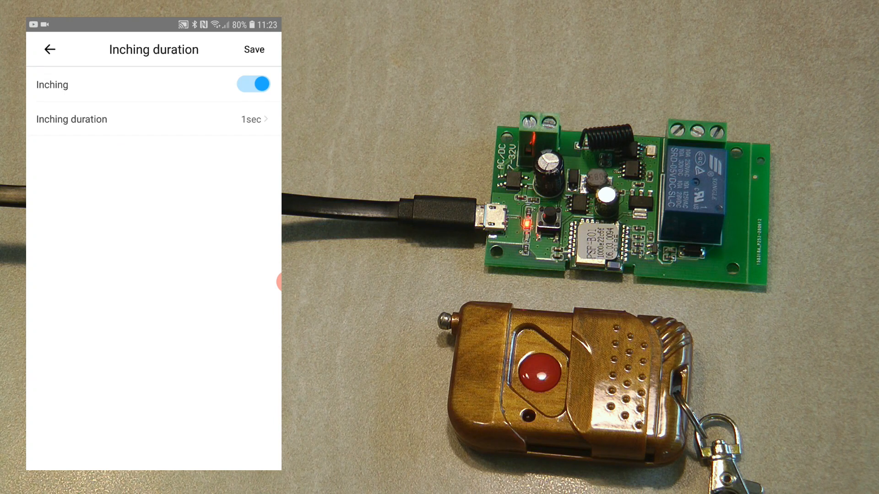
pyautogui.click(49, 49)
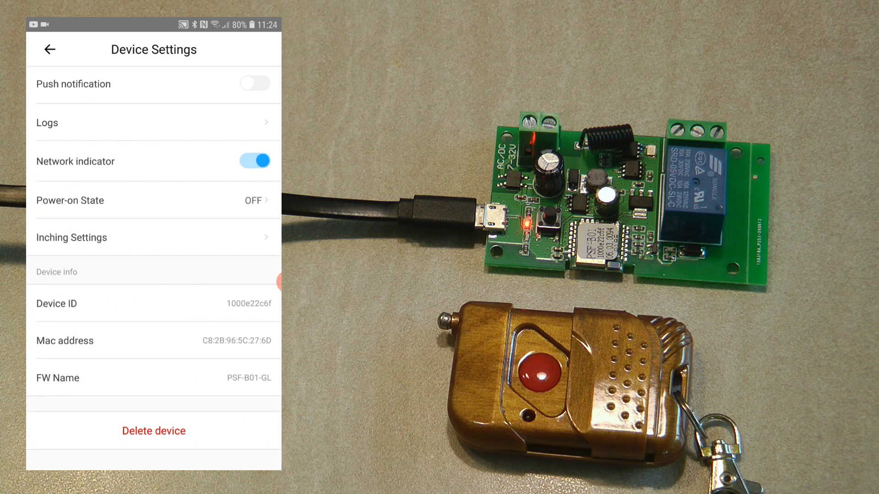
pyautogui.click(49, 49)
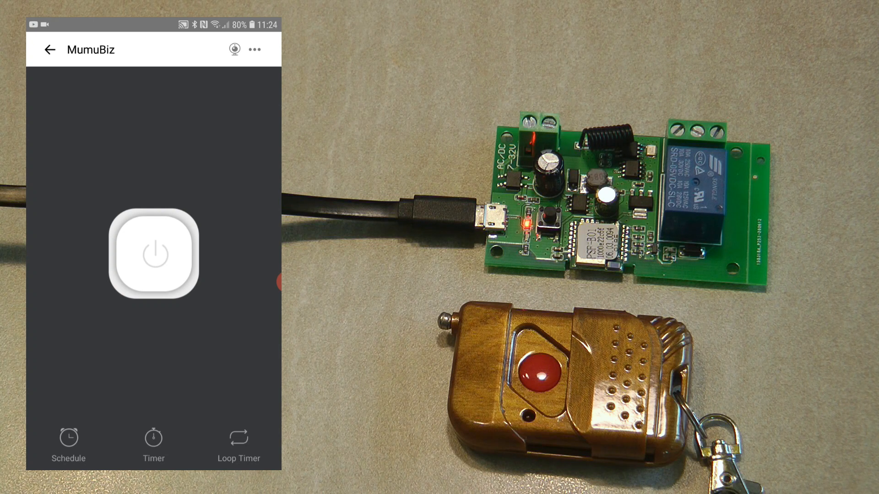
# From Home, start a scene action, view MumuBiz ON/OFF, then return to devices.
pyautogui.click(50, 50)
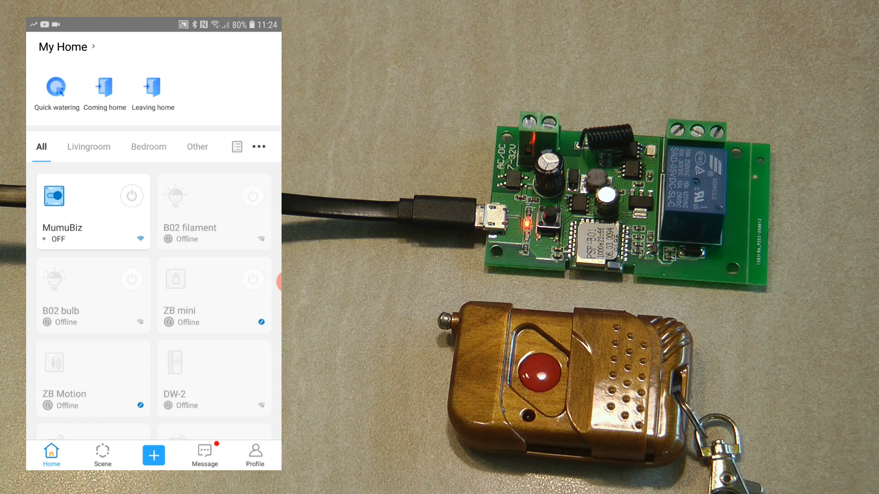
pyautogui.click(102, 454)
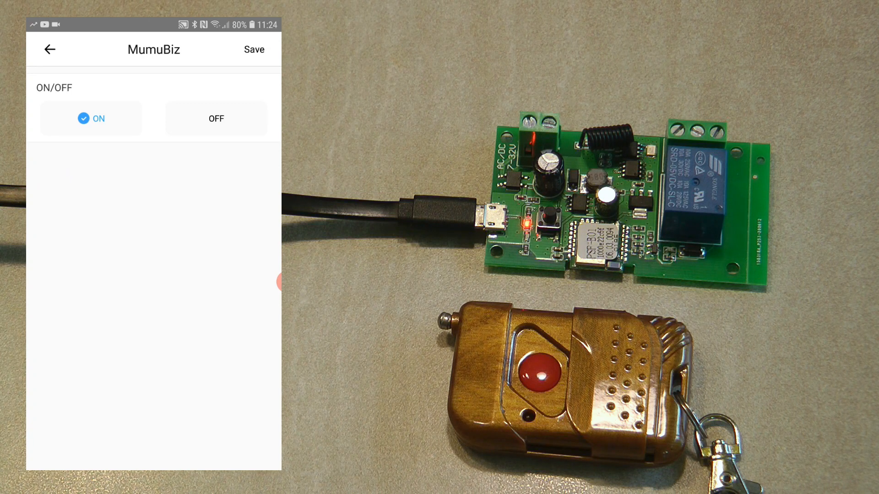
pyautogui.click(49, 50)
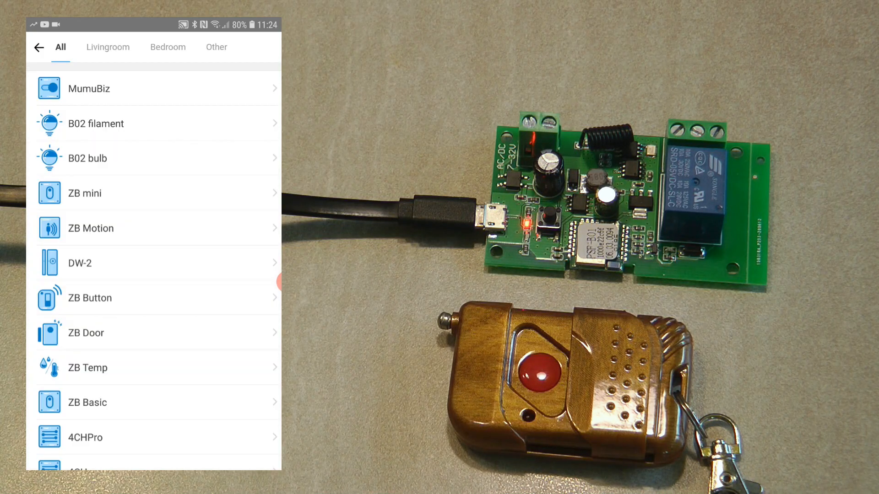